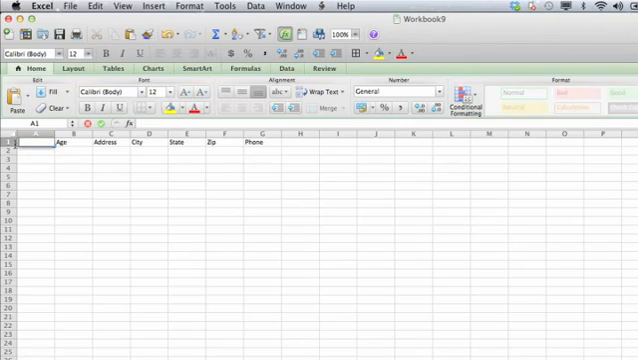
# Enter 'Full Name' as the header in cell A1
pyautogui.write('Full Name')
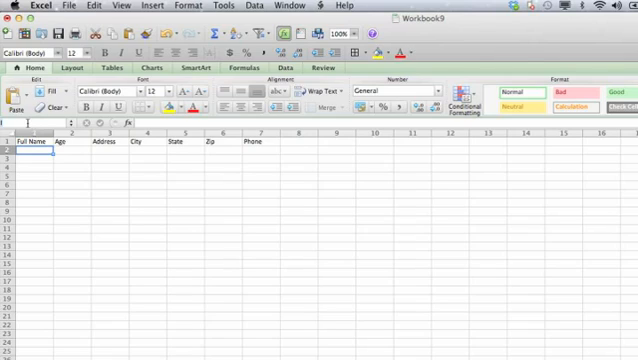
# Select column 1, which holds Full Name, to prepare it for naming
pyautogui.click(33, 131)
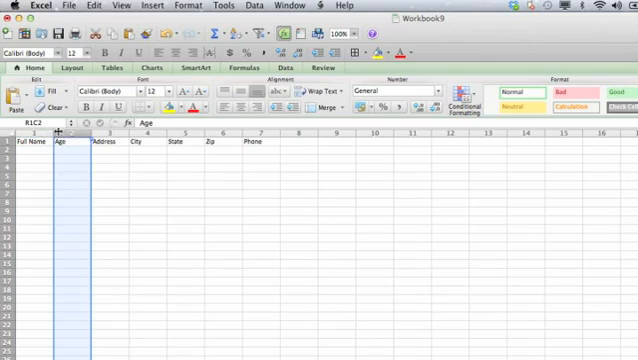
pyautogui.click(24, 141)
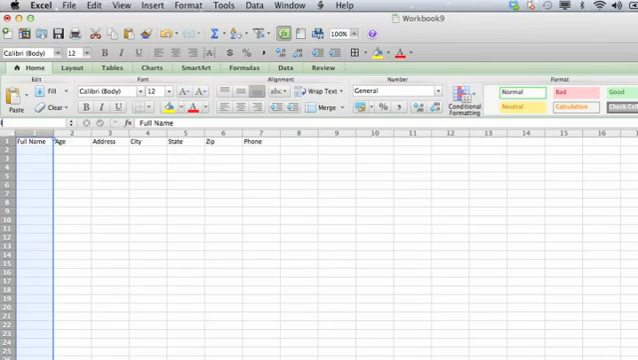